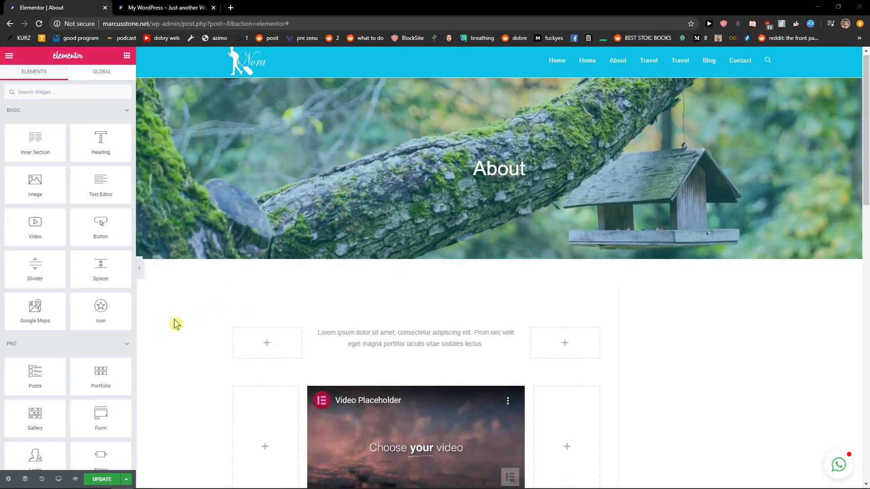
# Preview the About page at mobile width and select the long paragraph widget for editing
pyautogui.scroll(3)
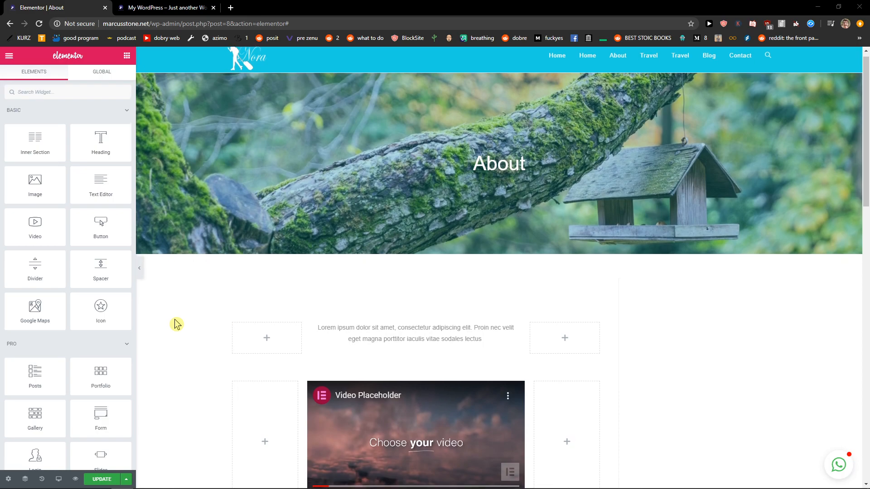
pyautogui.scroll(-3)
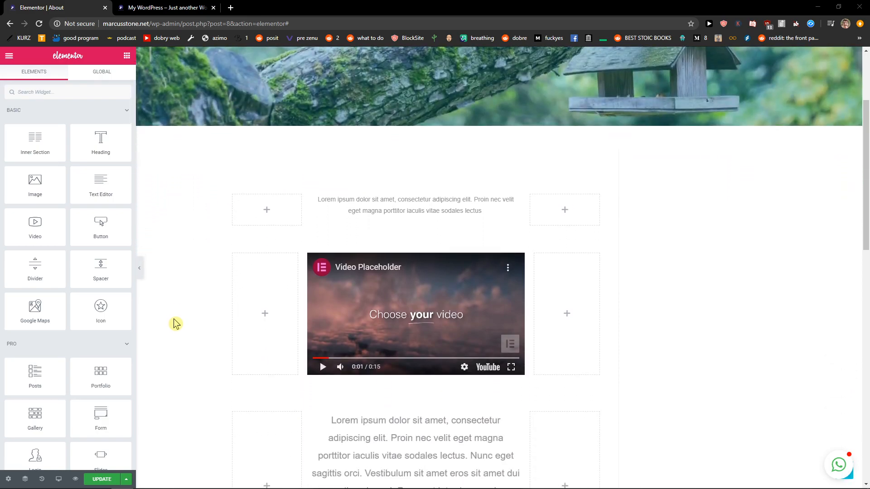
pyautogui.scroll(-3)
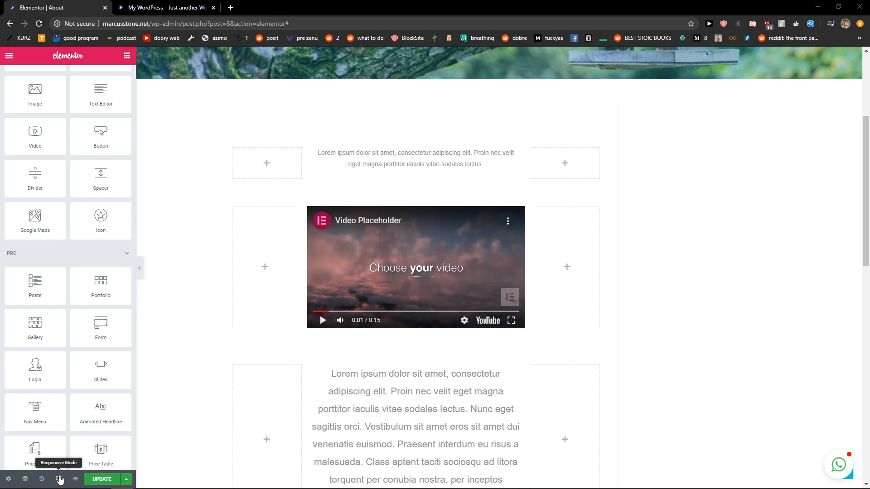
pyautogui.click(58, 479)
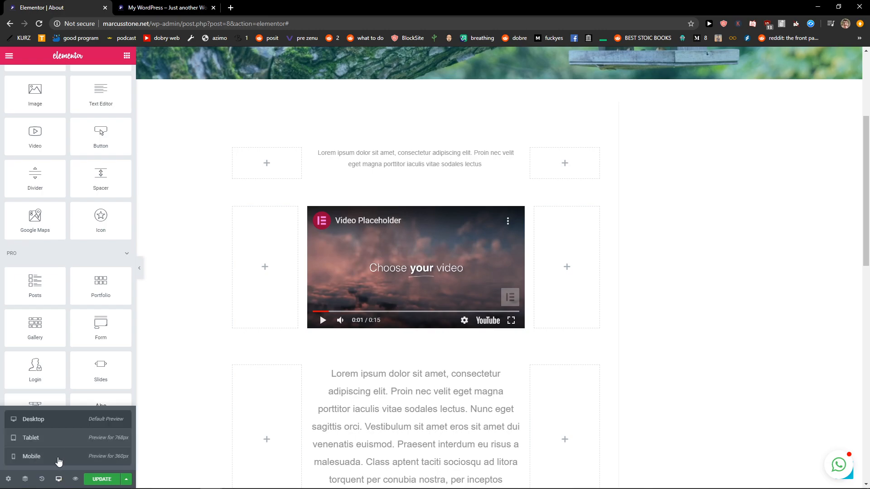
pyautogui.click(31, 438)
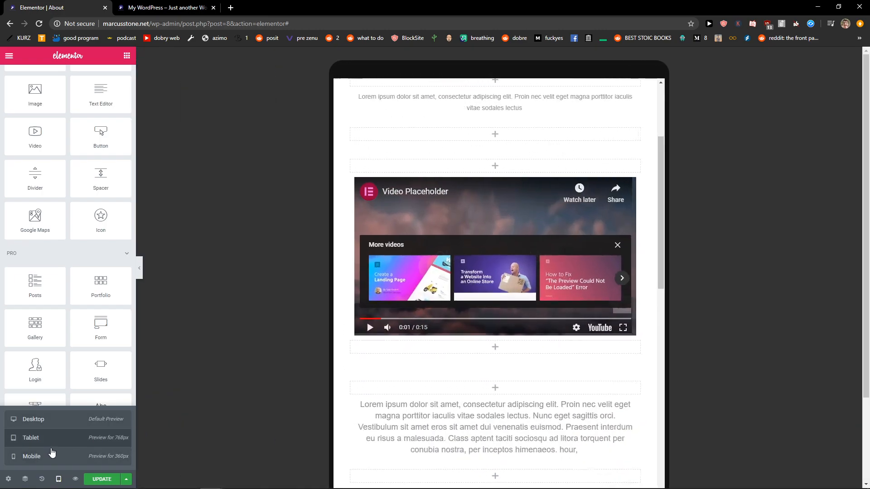
pyautogui.click(31, 456)
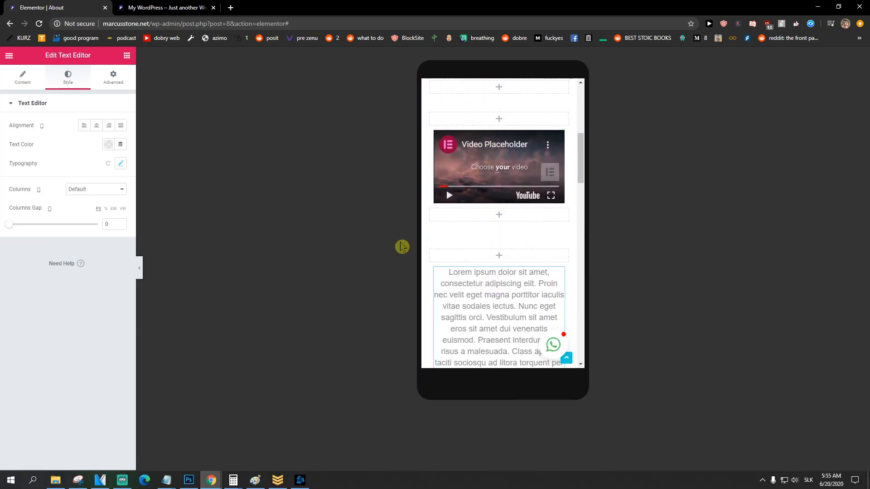
pyautogui.click(58, 479)
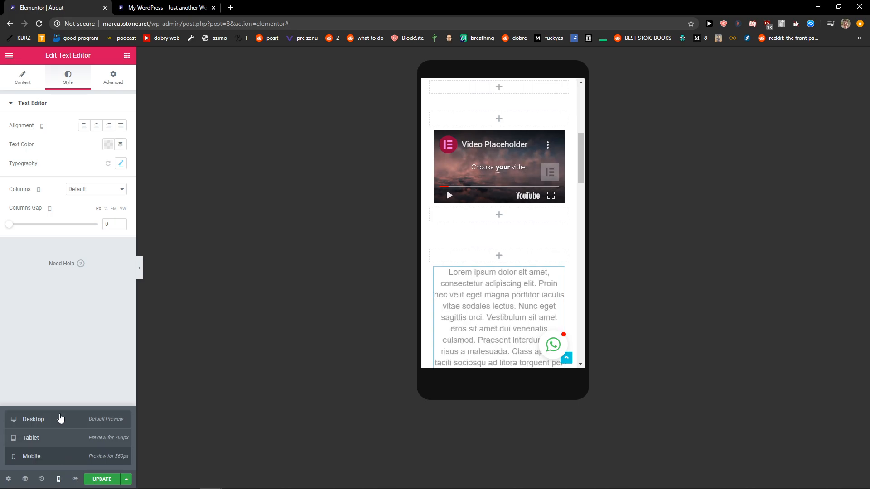
# Raise the paragraph's mobile-only line height to 6.4 em, leaving the desktop typography unchanged
pyautogui.click(33, 419)
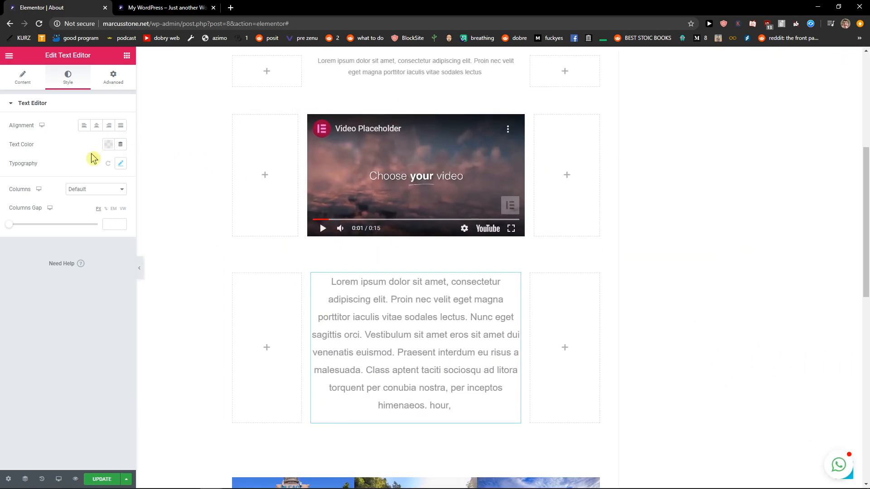
pyautogui.moveTo(43, 125)
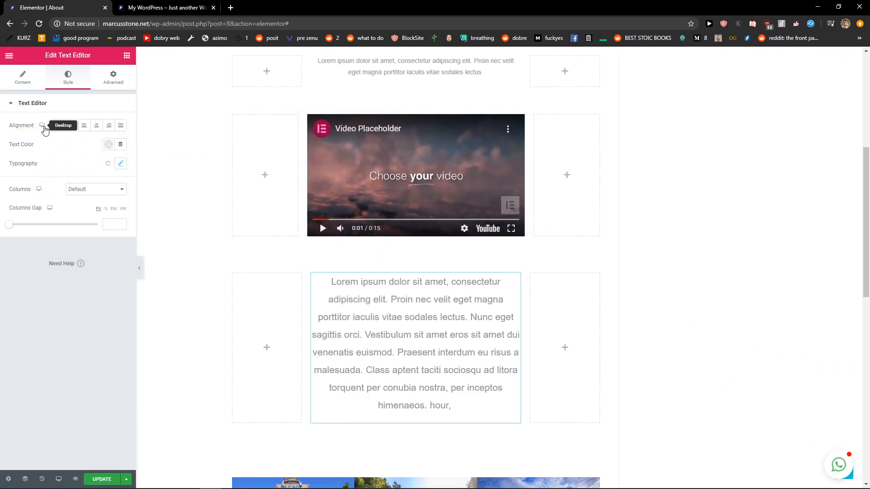
pyautogui.click(120, 163)
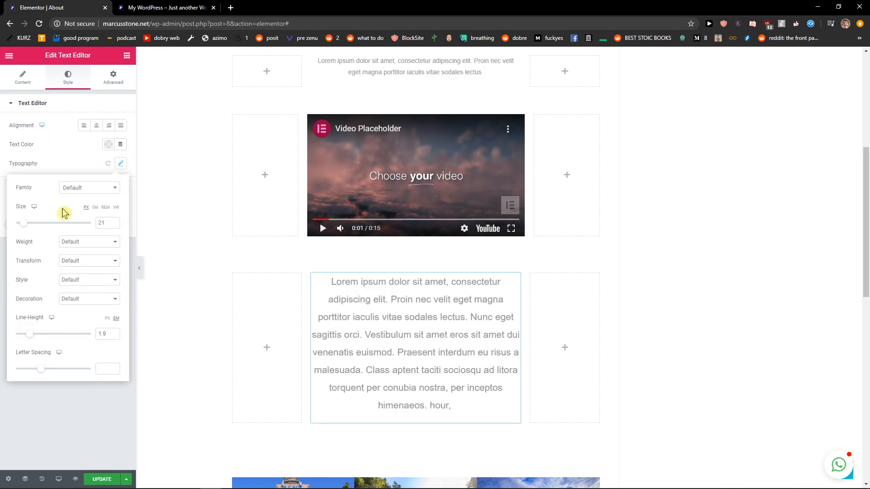
pyautogui.moveTo(58, 478)
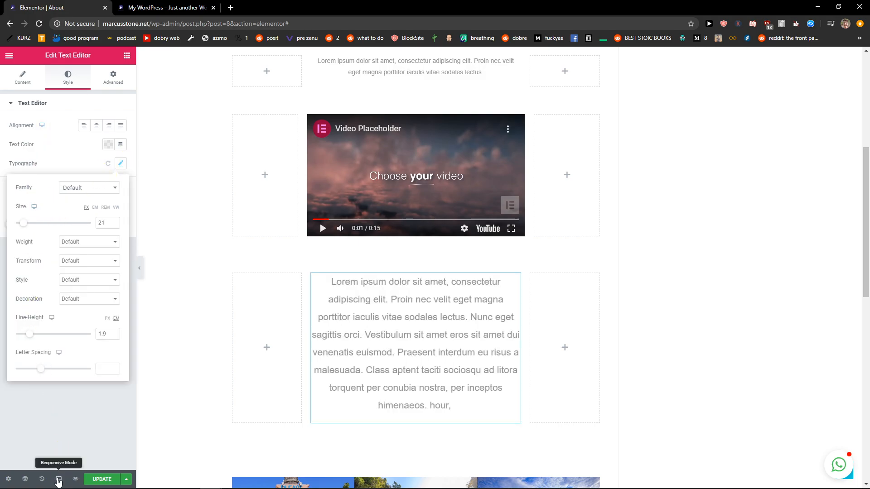
pyautogui.click(58, 479)
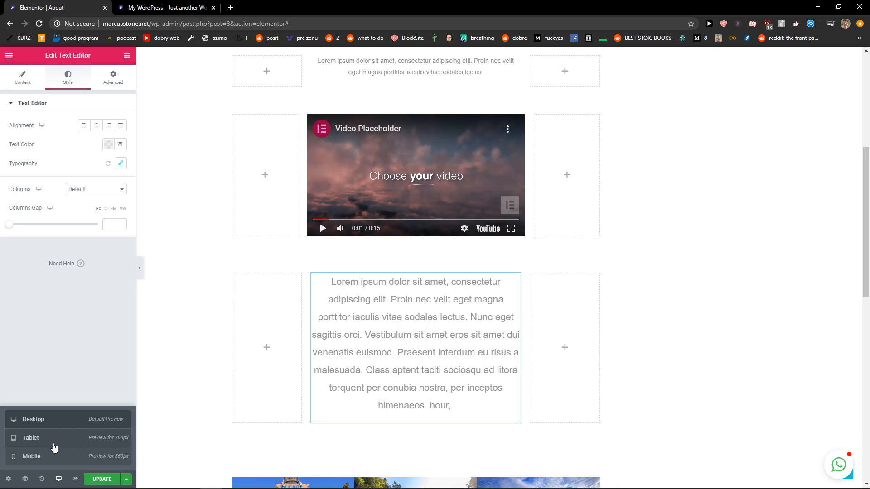
pyautogui.click(31, 456)
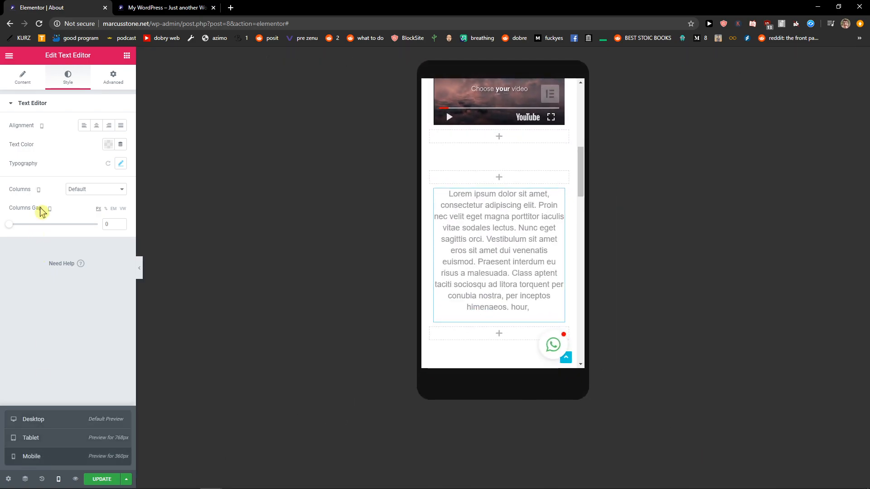
pyautogui.click(120, 163)
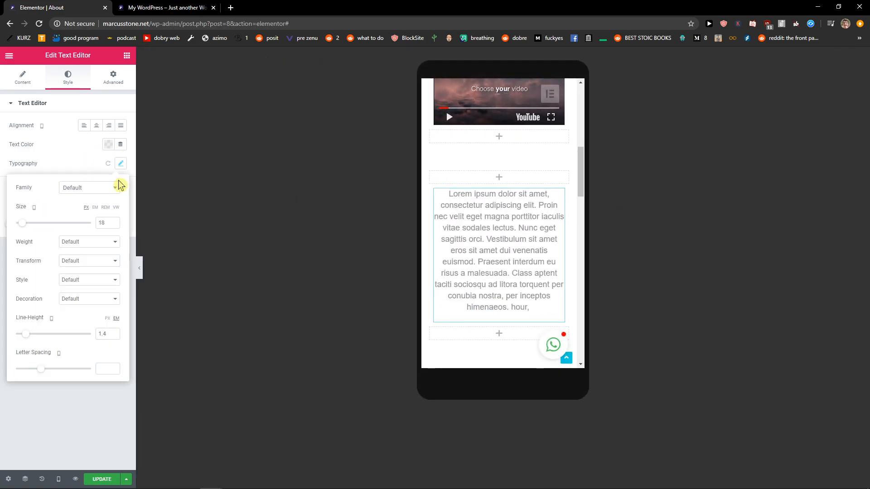
pyautogui.moveTo(52, 317)
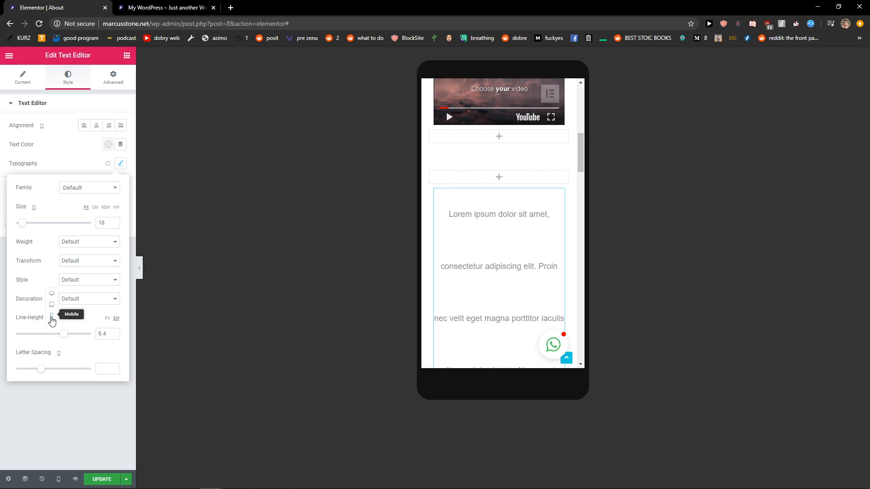
pyautogui.click(120, 163)
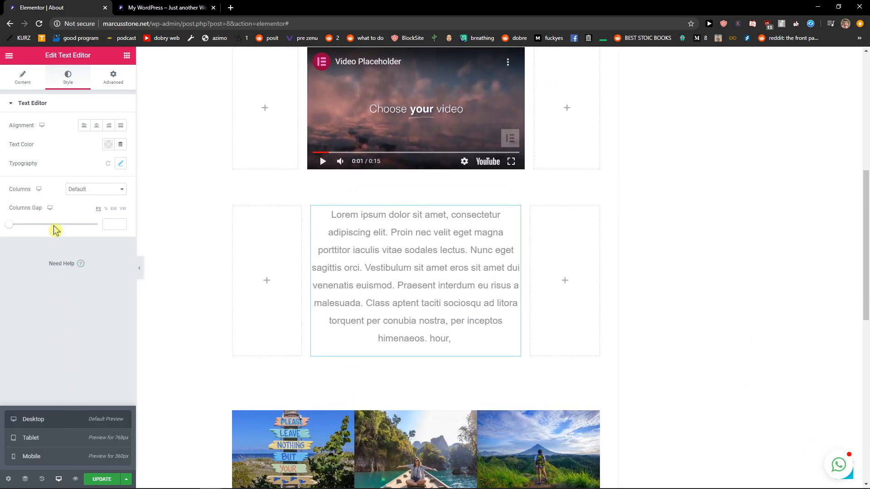
# Confirm desktop typography stays at size 21, 1.9 em line height, then show the Advanced settings
pyautogui.click(121, 163)
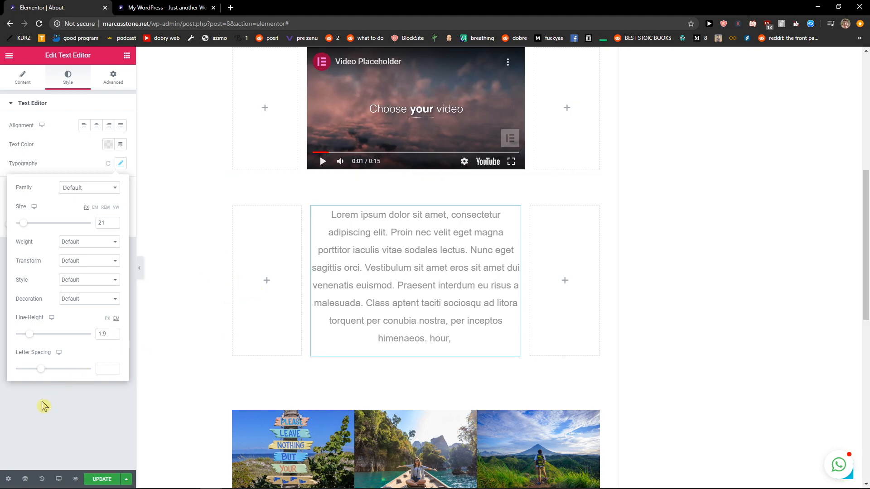
pyautogui.click(112, 76)
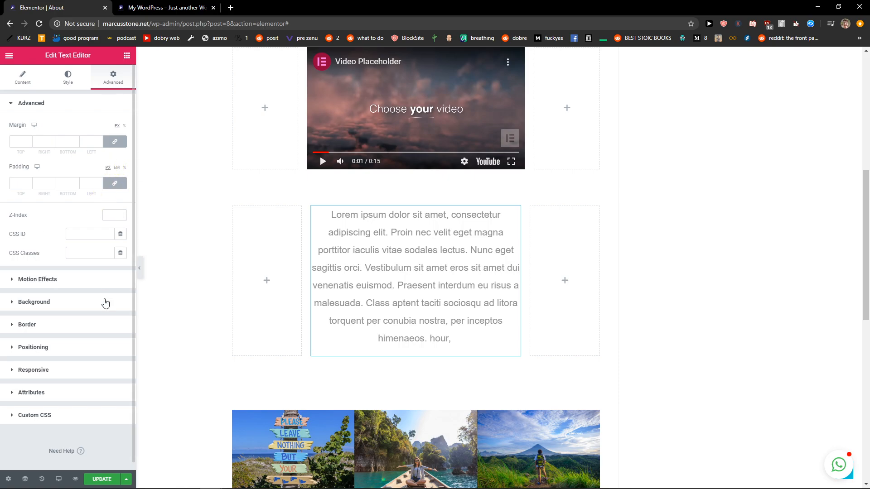
pyautogui.moveTo(58, 381)
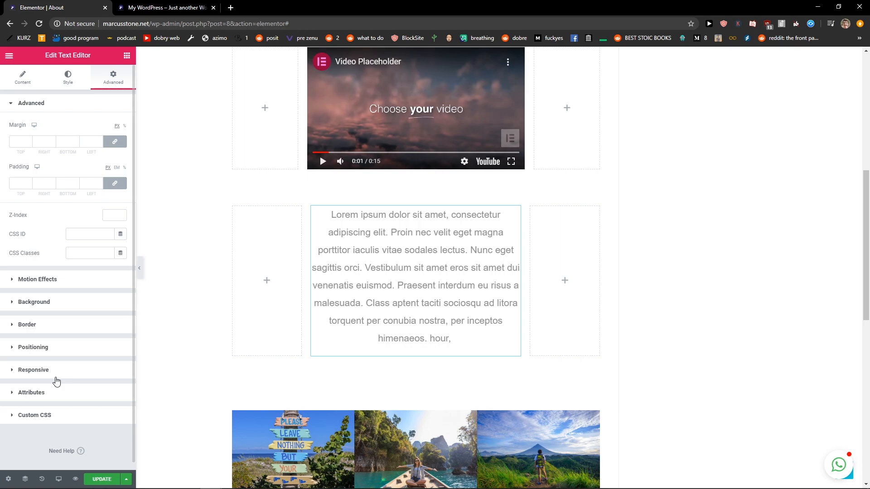
# Set the Basic Gallery to Hide On Mobile so it shows greyed out in the mobile preview
pyautogui.click(33, 369)
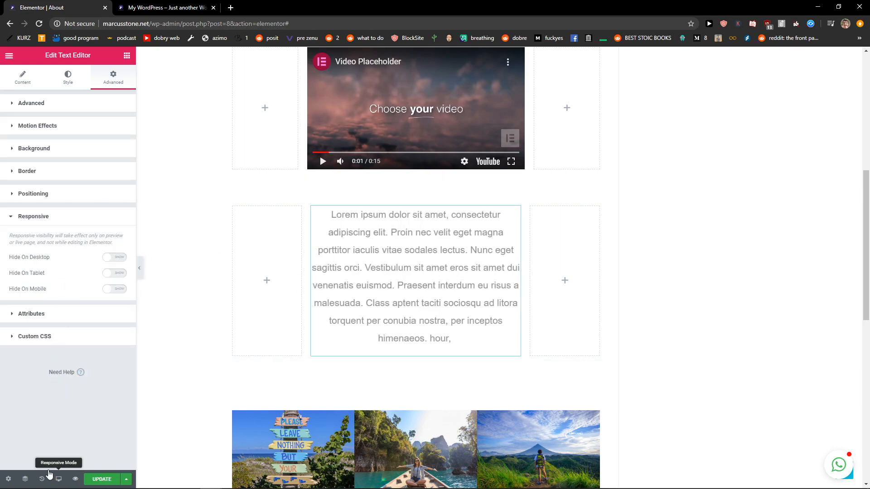
pyautogui.click(58, 478)
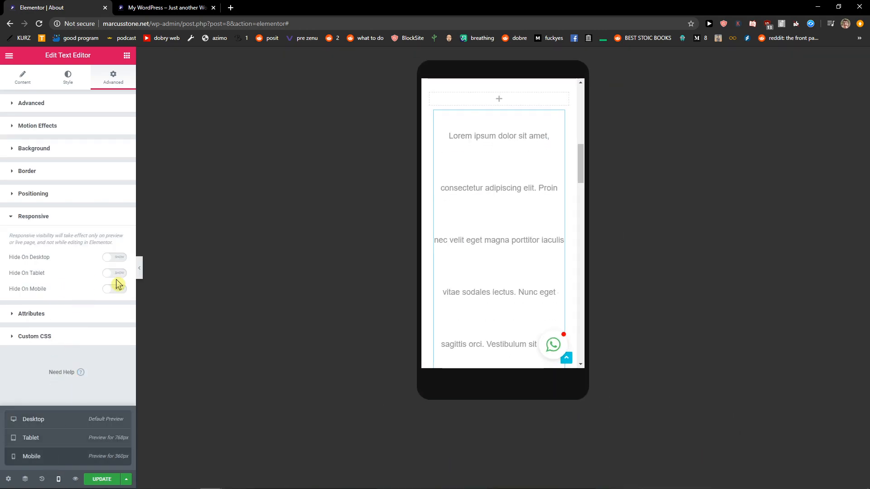
pyautogui.click(114, 288)
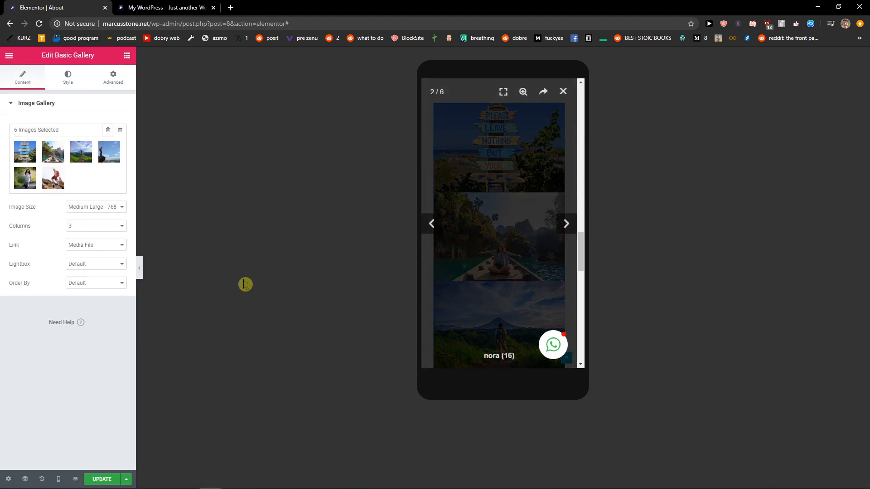
pyautogui.click(112, 77)
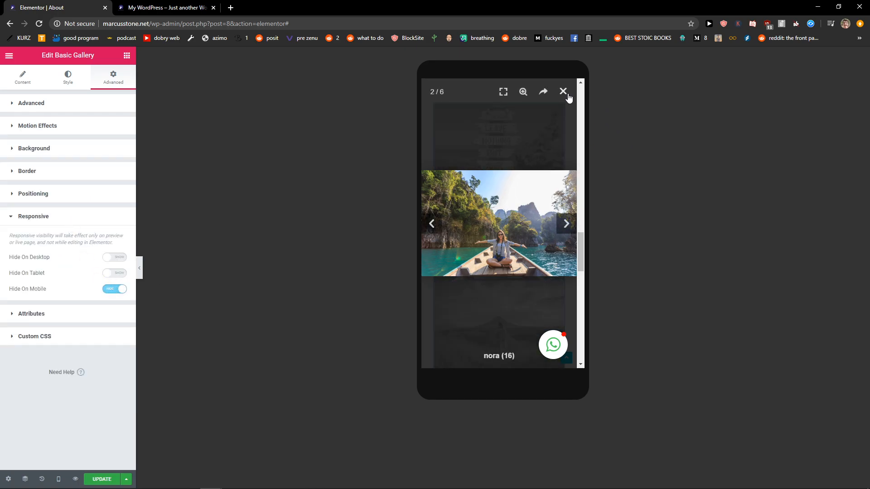
pyautogui.click(562, 91)
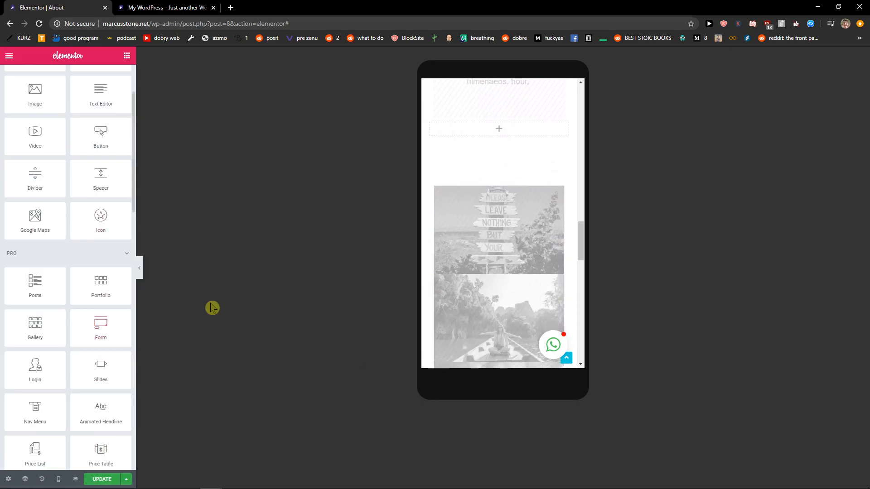
pyautogui.scroll(-3)
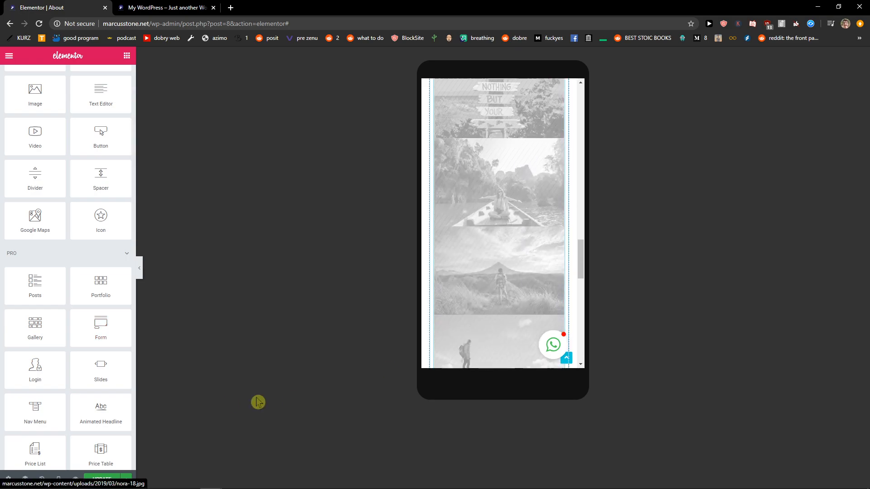
pyautogui.scroll(-3)
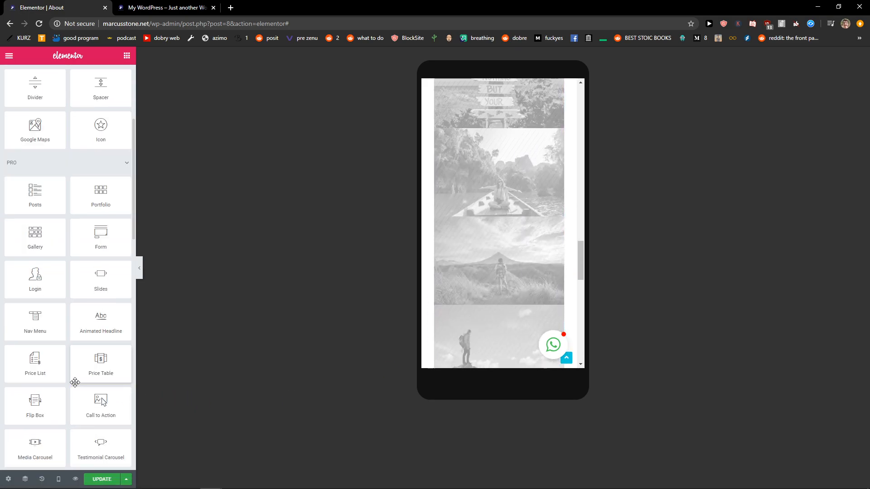